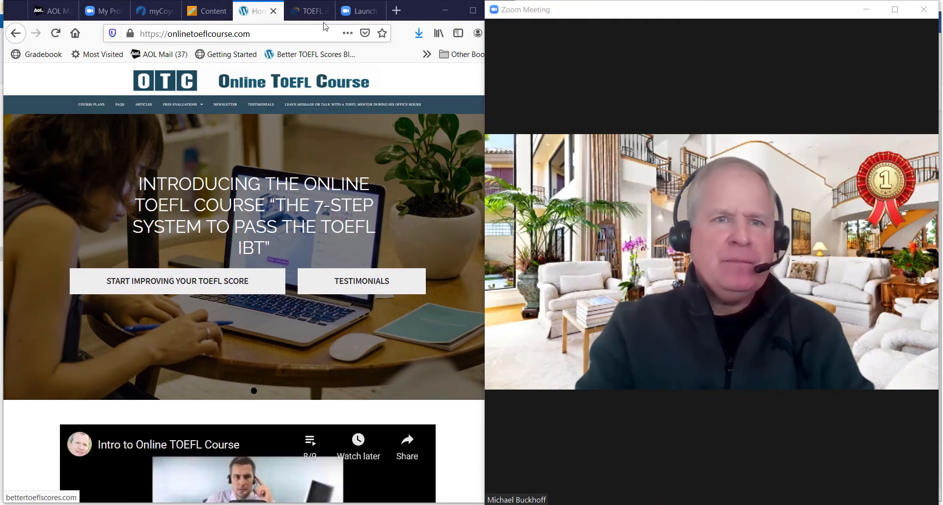
Step: Switch to the ETS TOEFL rubrics PDF and scroll to page 2, Integrated Speaking Rubrics
left_click(308, 11)
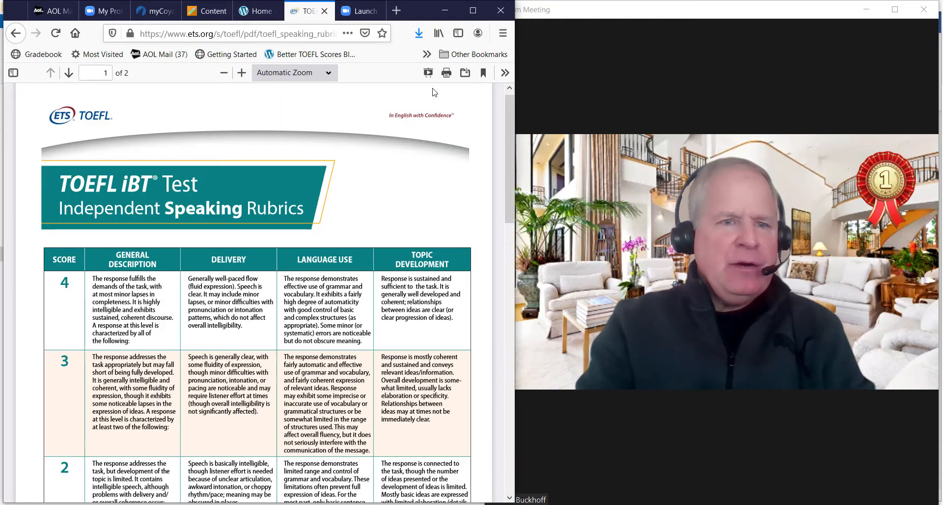
scroll("down", 3)
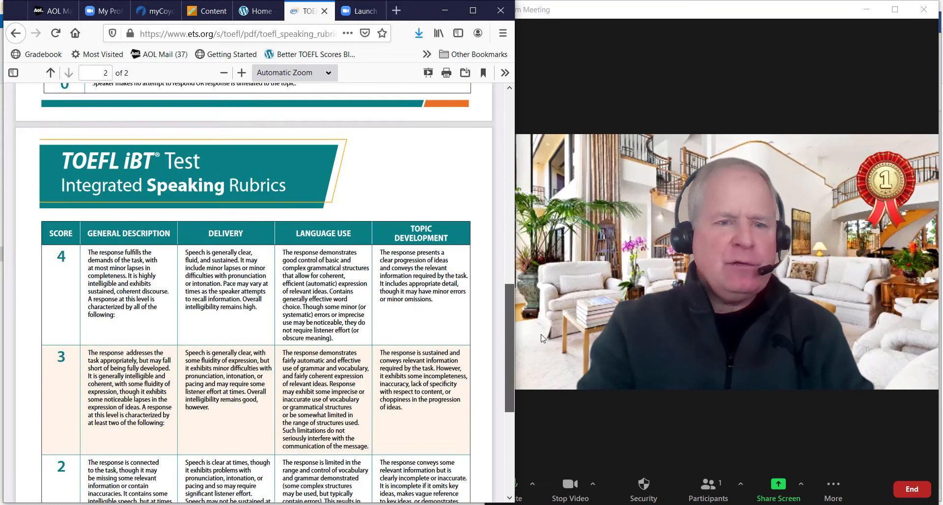
scroll("down", 3)
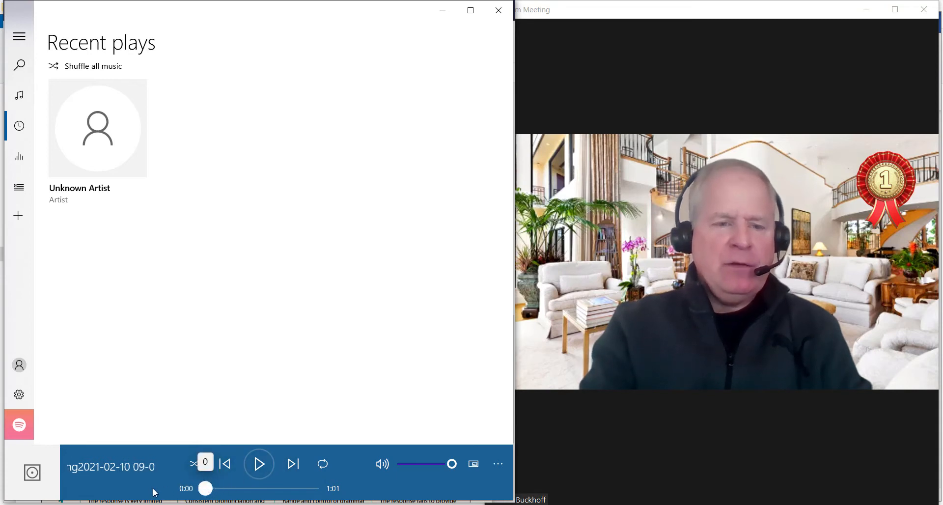
Step: Play the student's recording from the start and stop it near the end, about 0:59
left_click(258, 464)
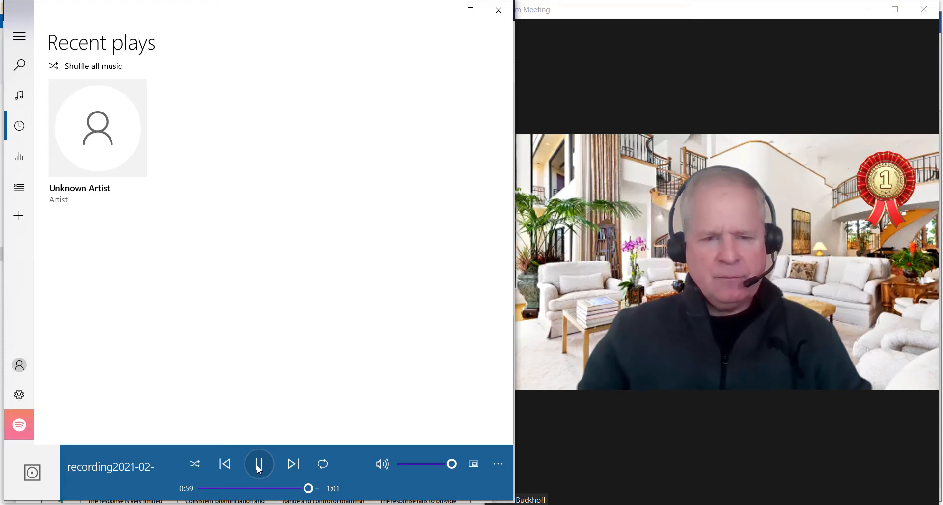
left_click(259, 463)
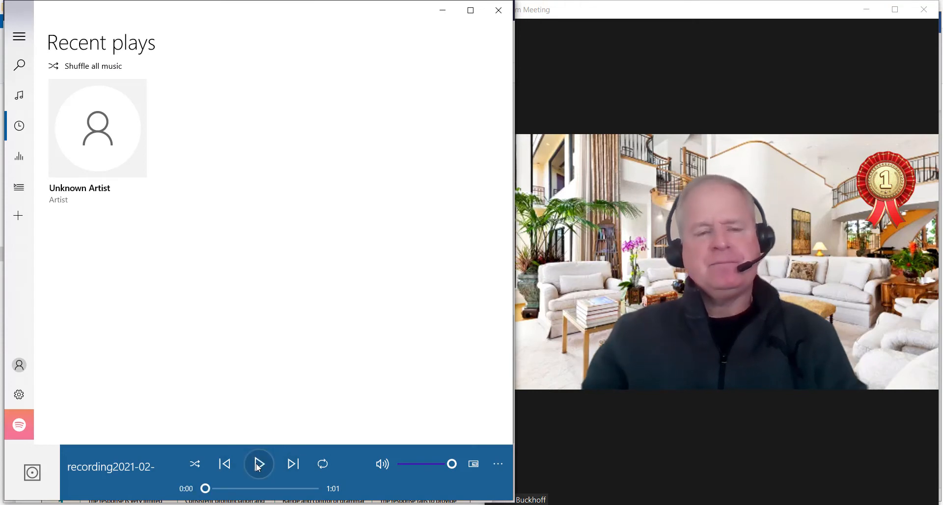
Step: Replay the recording from 0:00, pausing three times for comments, until about 0:23
left_click(258, 463)
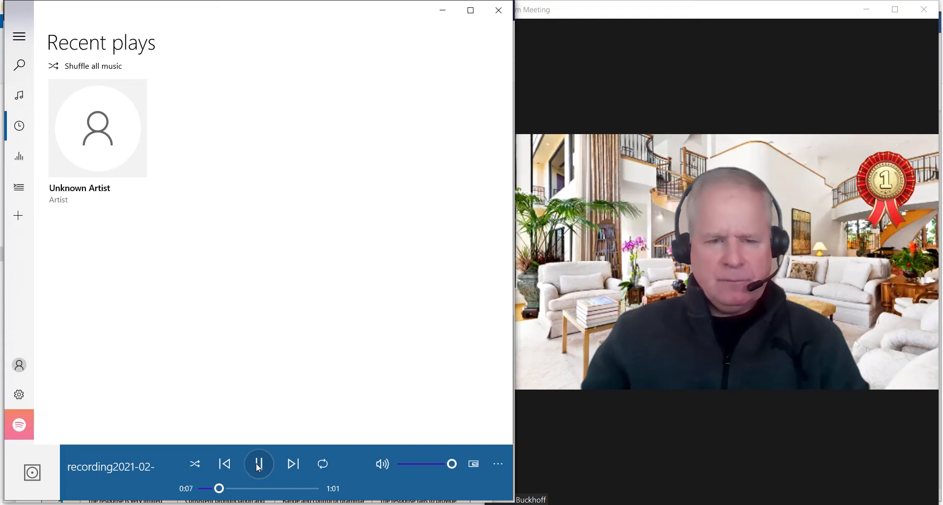
left_click(259, 464)
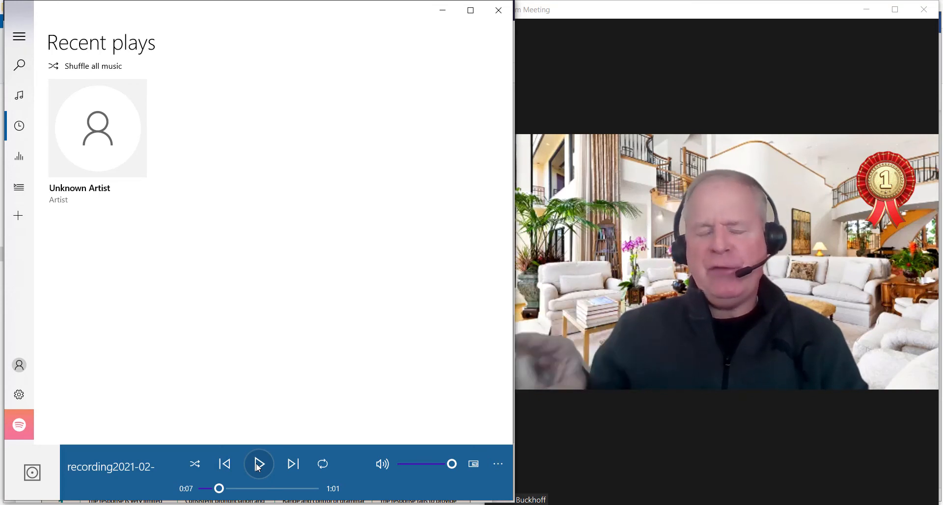
left_click(259, 463)
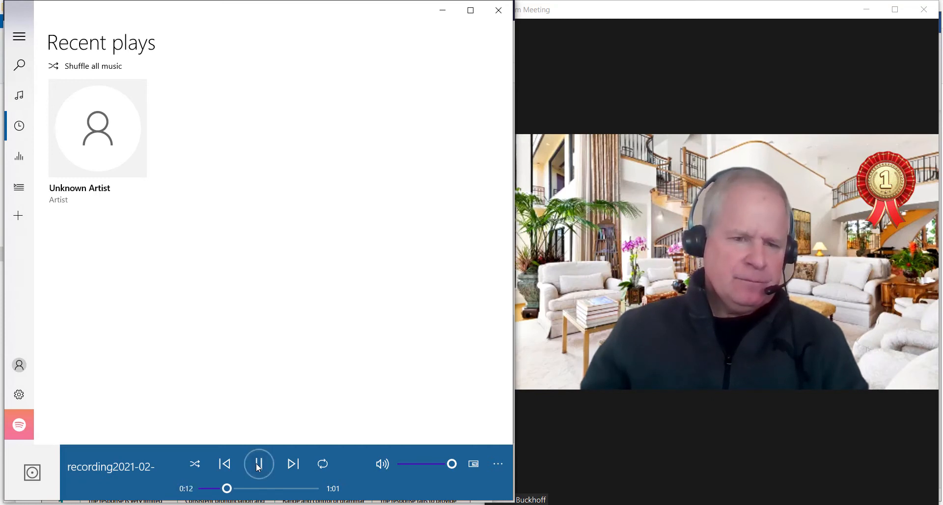
left_click(258, 464)
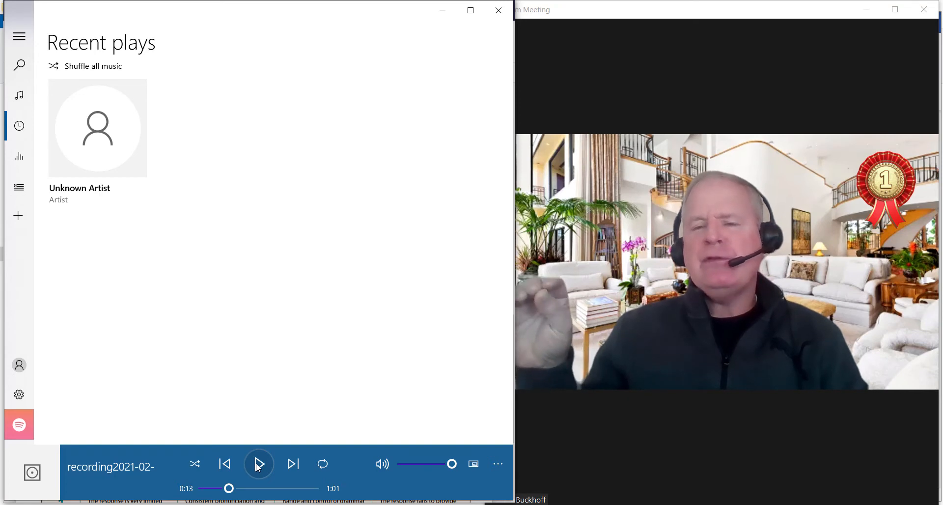
left_click(259, 463)
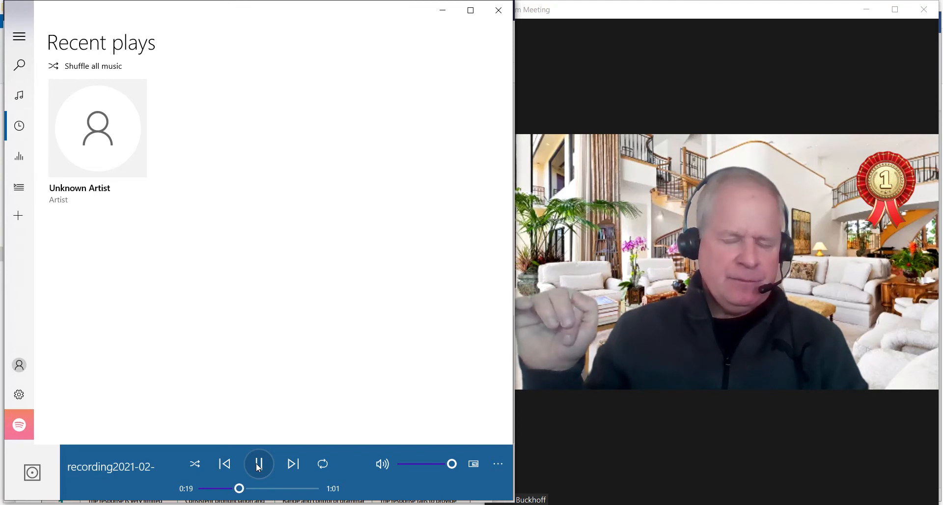
left_click(258, 463)
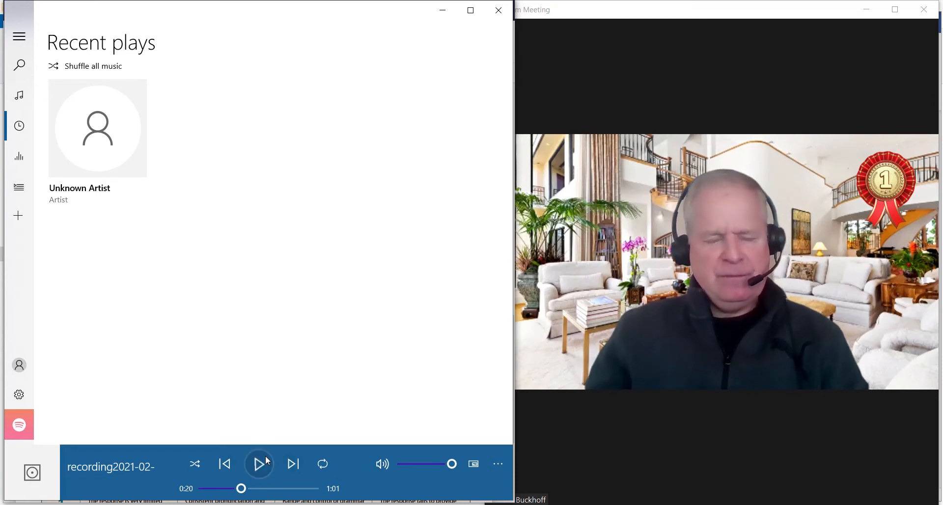
left_click(259, 463)
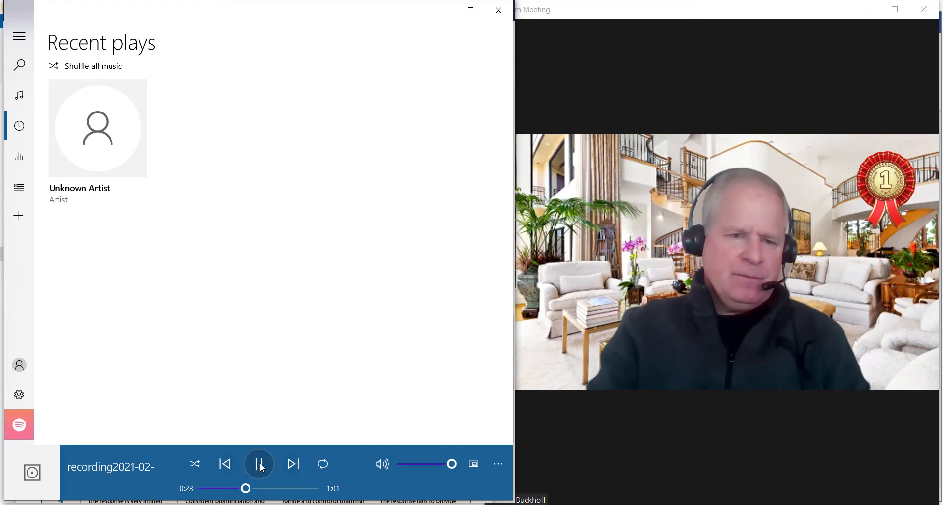
Step: Continue stop-and-start playback to about 0:46, then leave it paused at 0:30
left_click(259, 463)
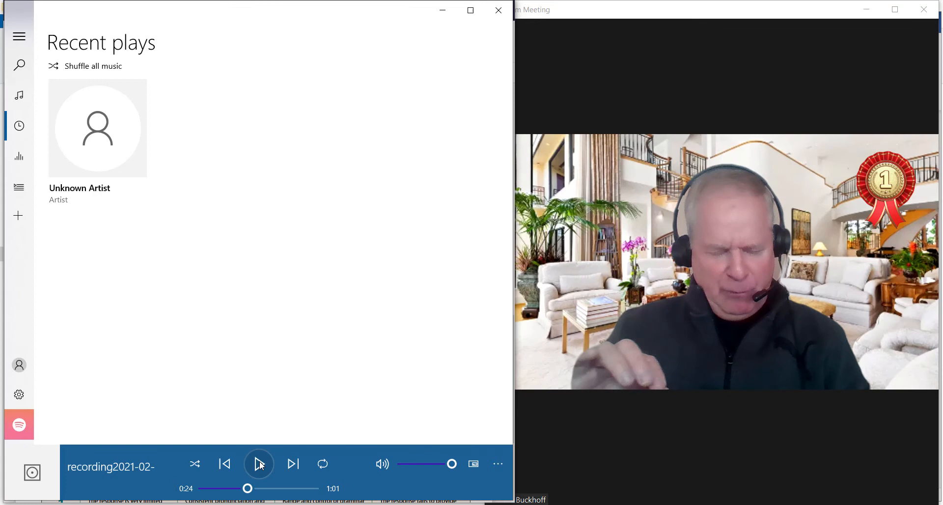
left_click(259, 464)
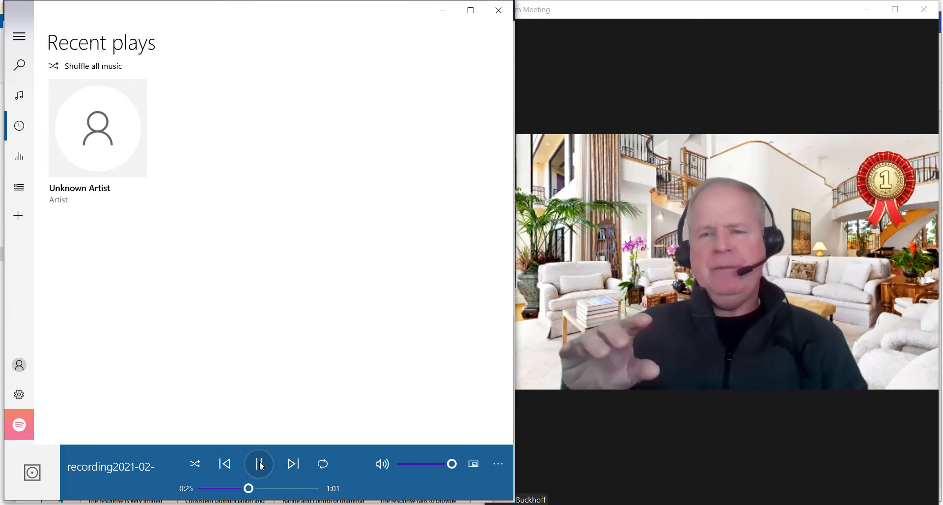
left_click(259, 464)
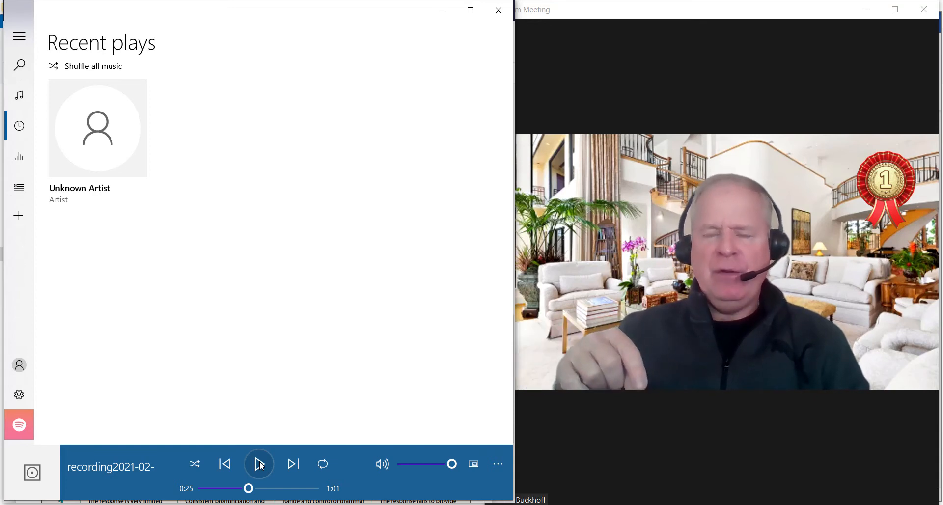
left_click(259, 464)
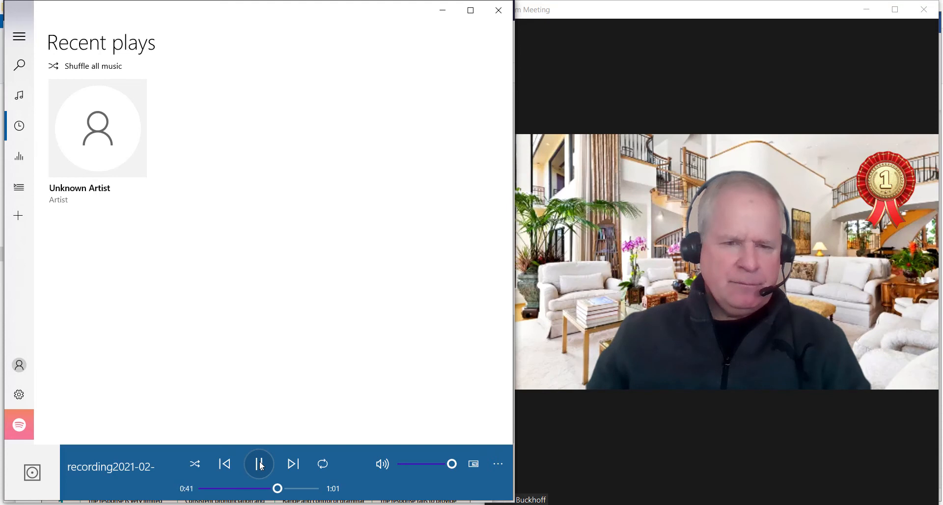
left_click(259, 463)
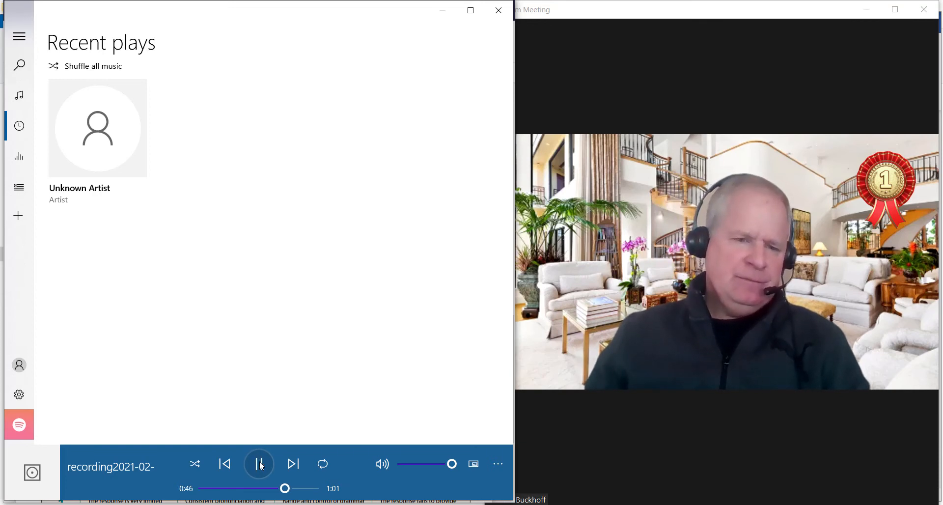
left_click(259, 463)
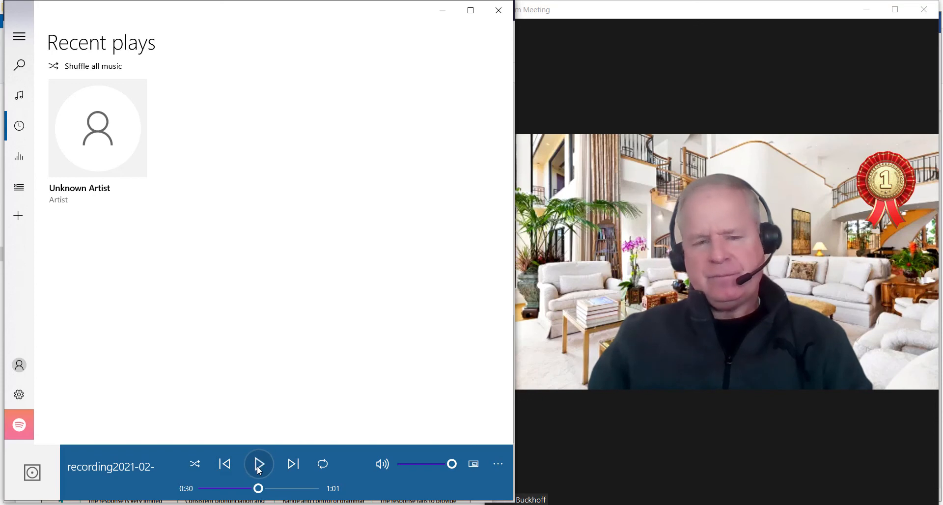
Step: Resume from 0:30, pausing twice for comments, and stop at the 1:01 end
left_click(259, 463)
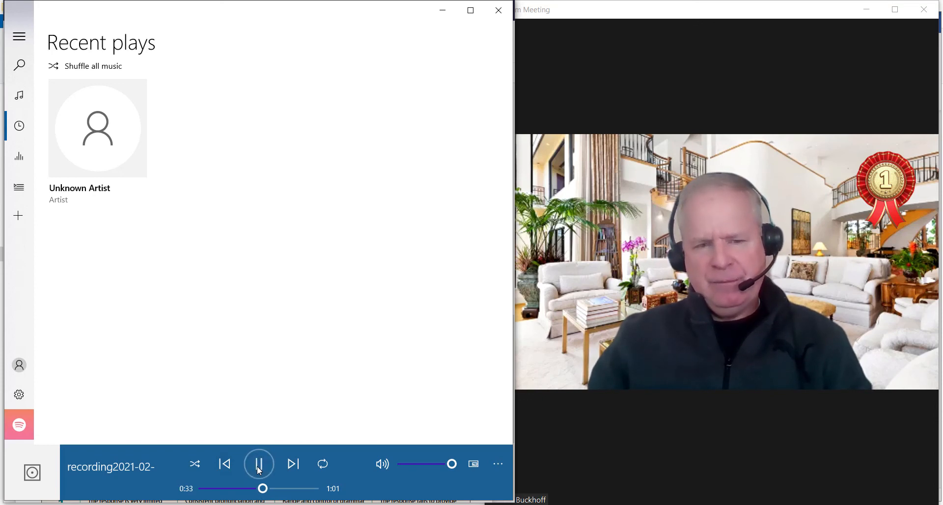
left_click(258, 463)
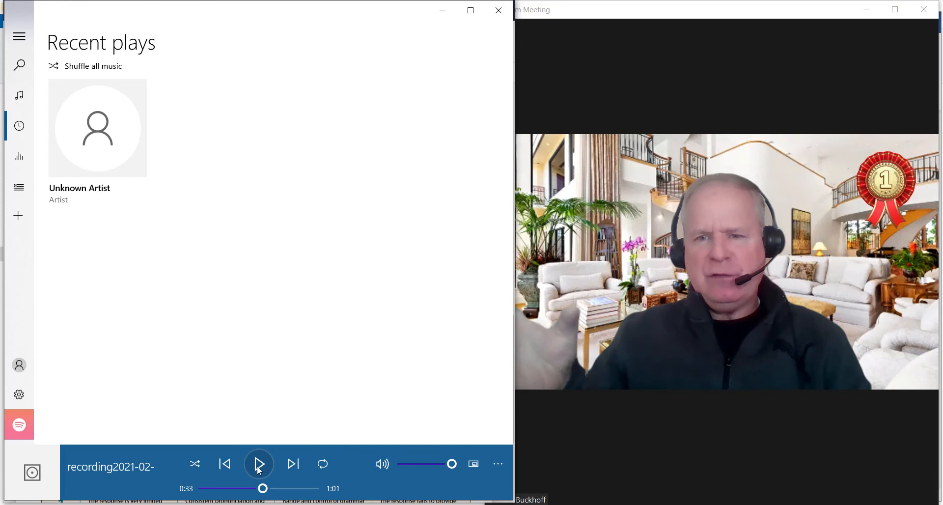
left_click(258, 463)
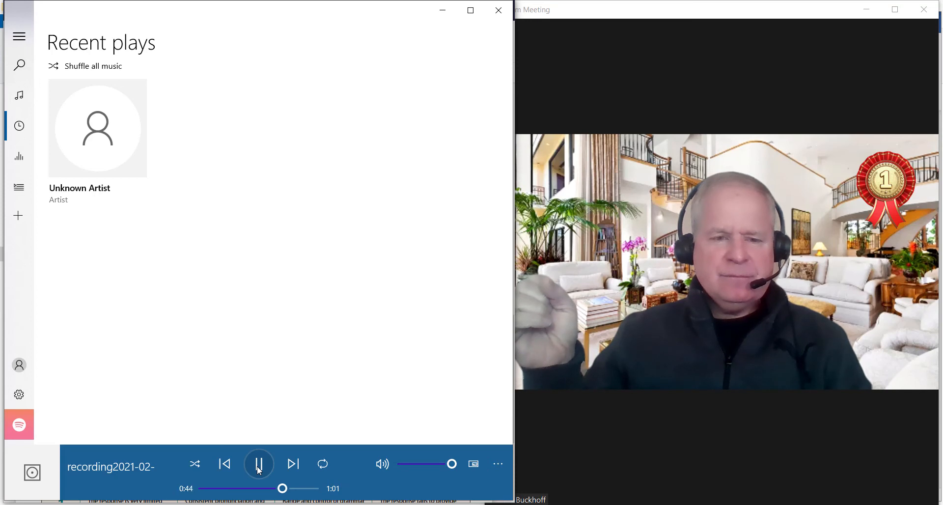
left_click(259, 463)
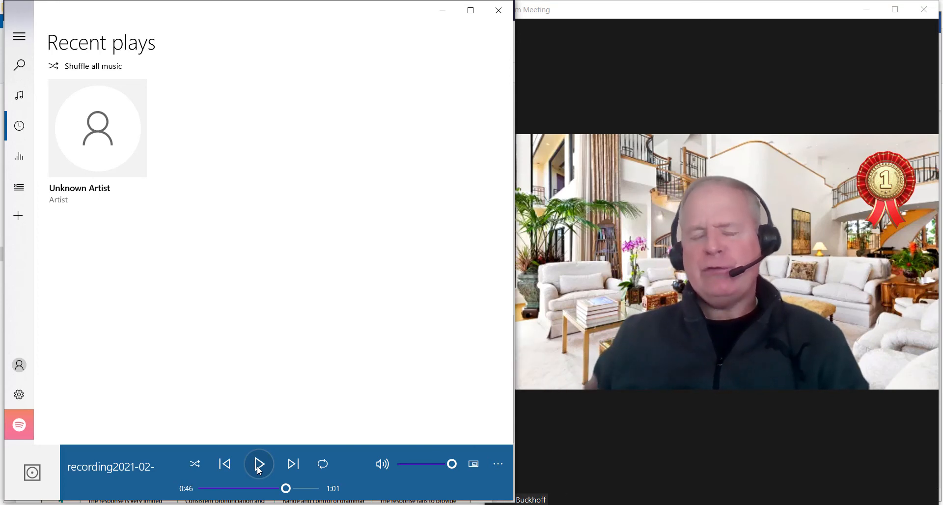
left_click(259, 463)
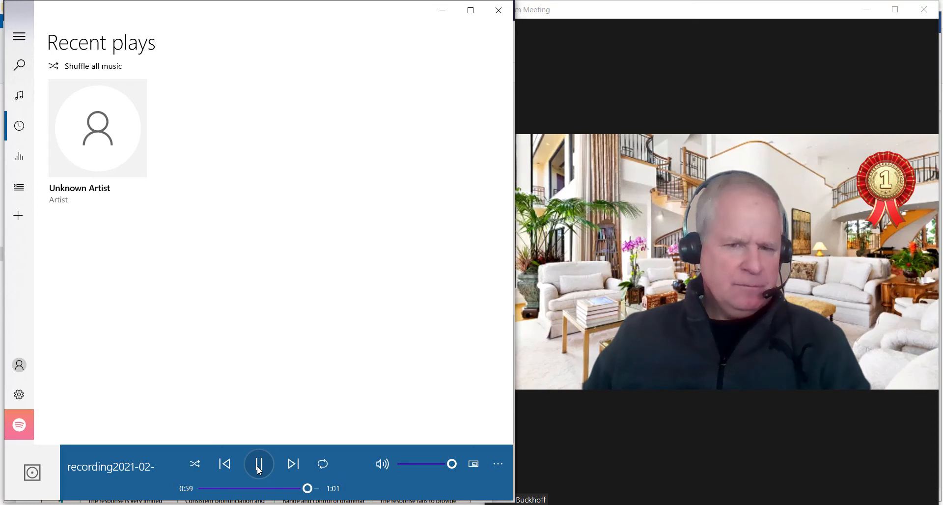
left_click(258, 463)
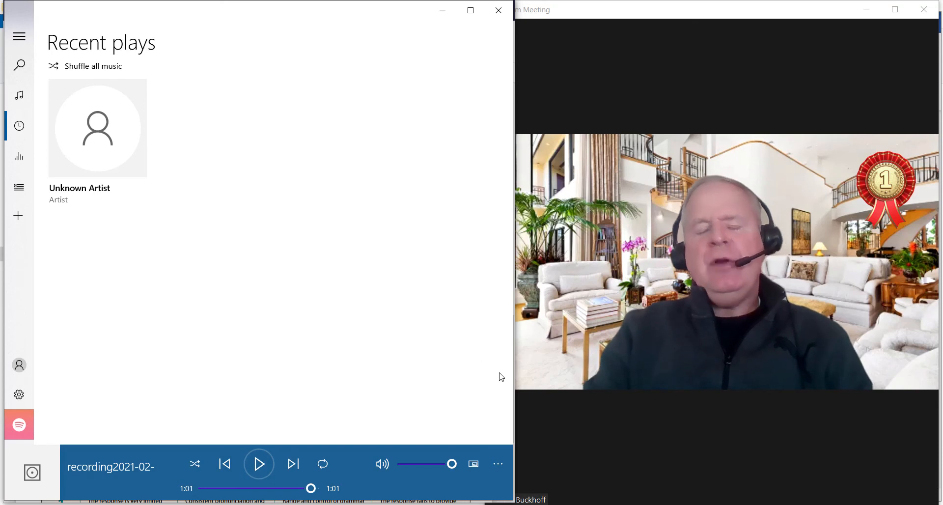
mouse_move(558, 413)
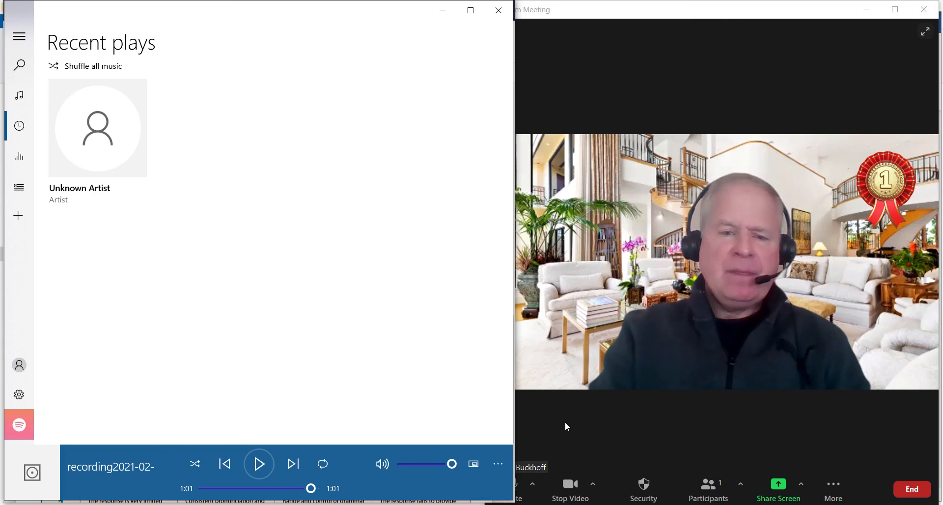
mouse_move(487, 472)
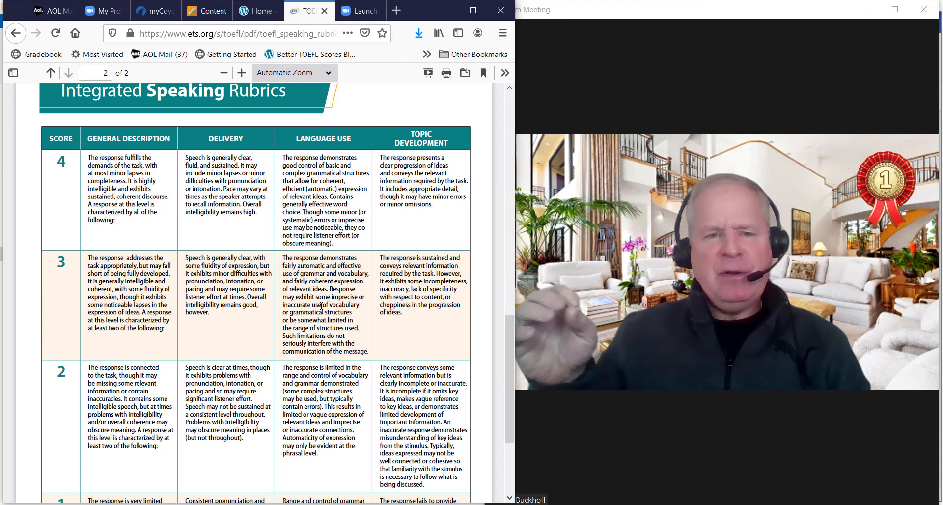
mouse_move(222, 354)
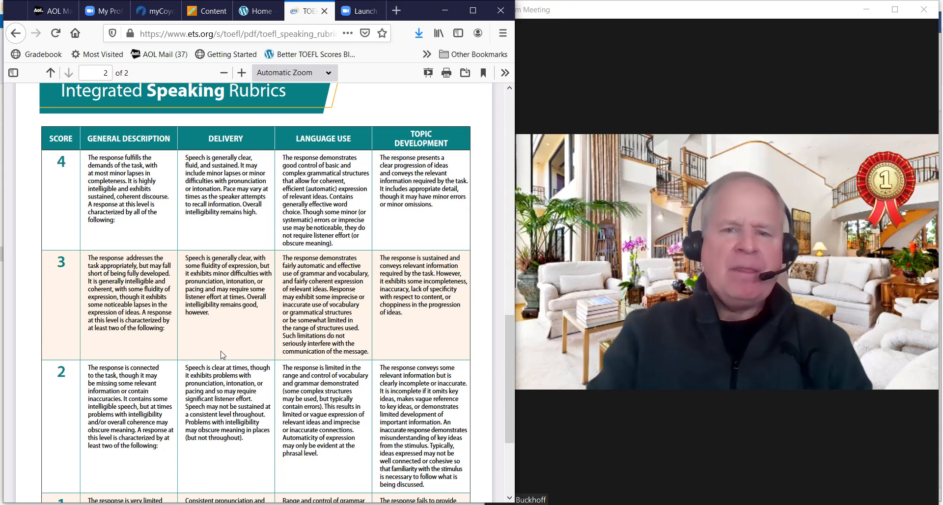